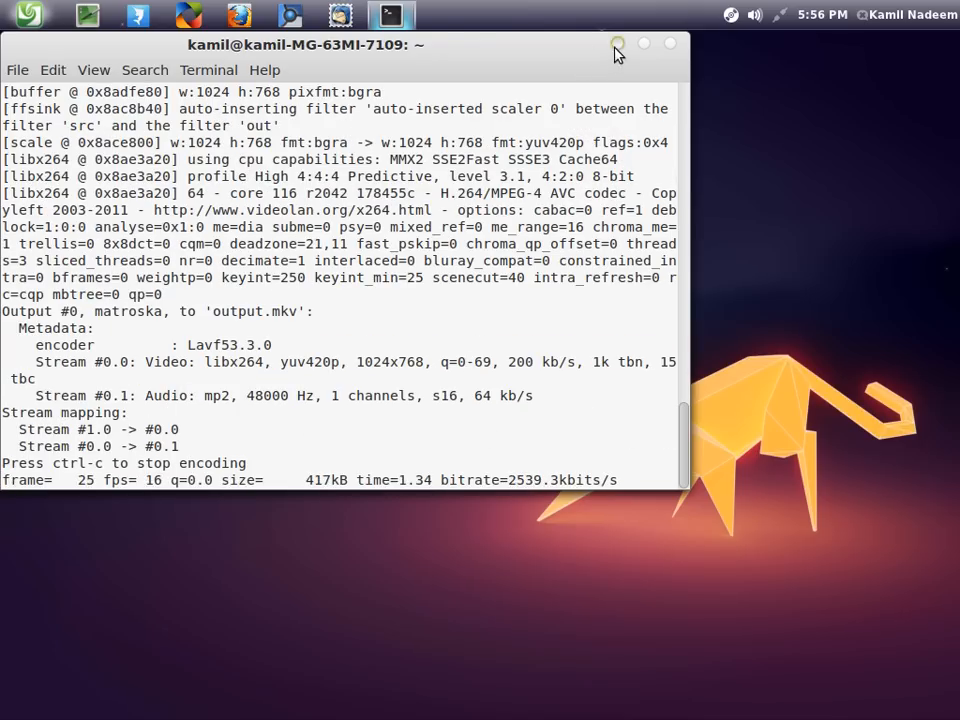
Close the GNOME Terminal window running the ffmpeg encode to reveal the desktop.
click(617, 43)
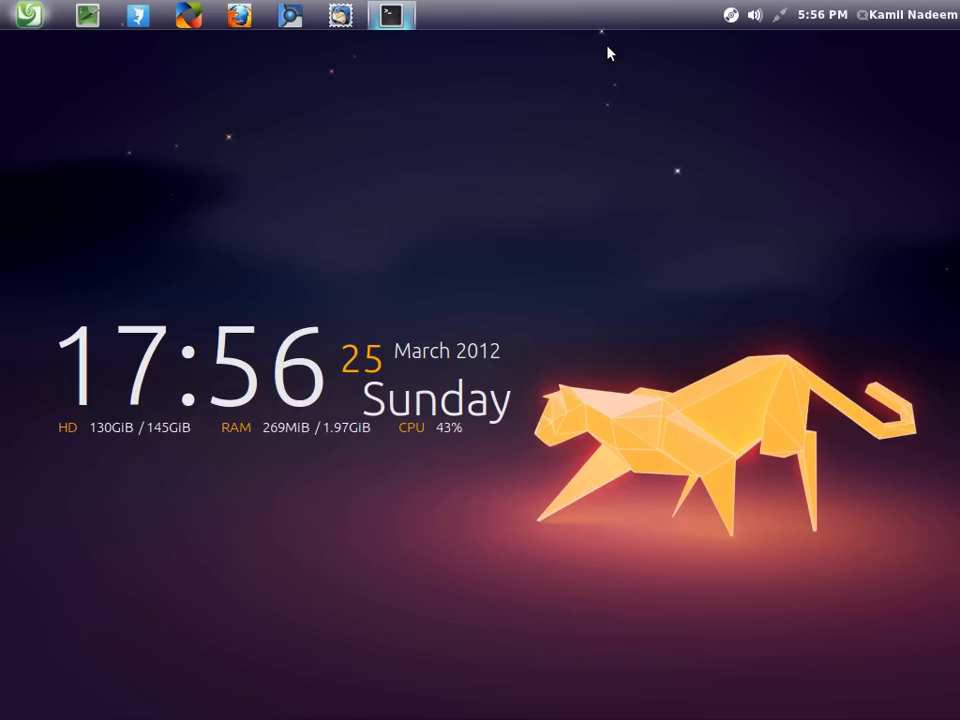
mouse_move(272, 120)
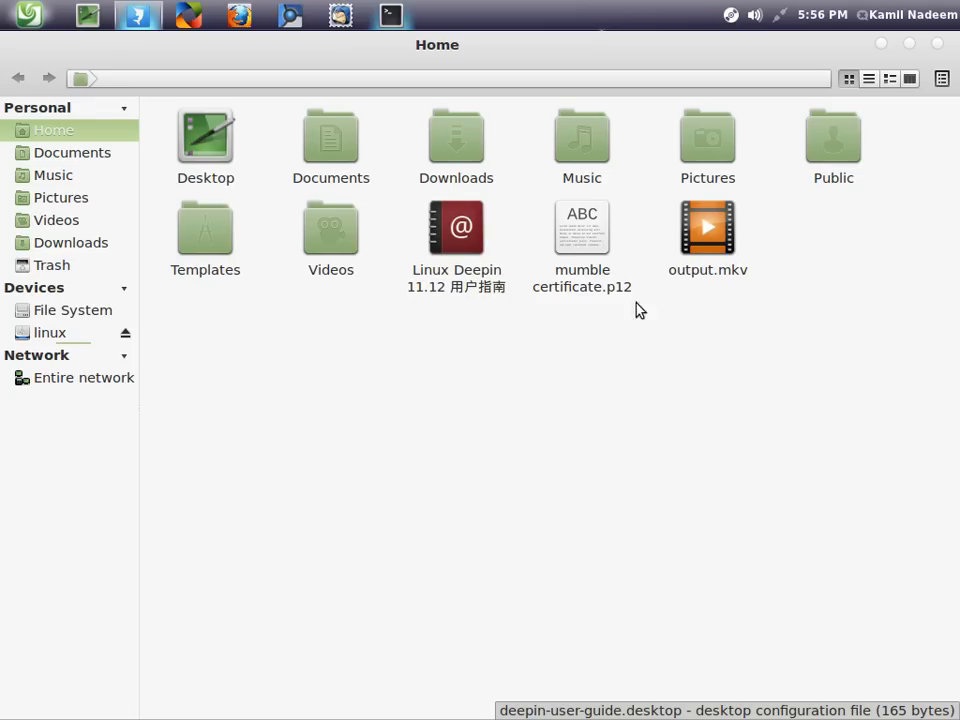
Open 1104bis 1.png from Pictures in Image Viewer and show it full-screen.
click(61, 197)
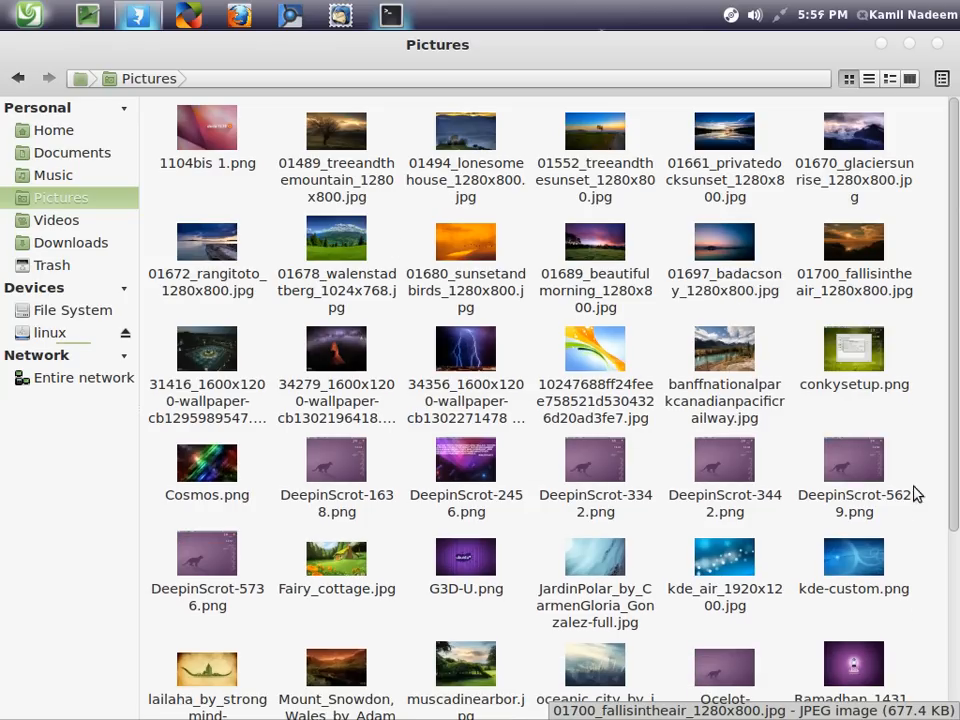
mouse_move(185, 155)
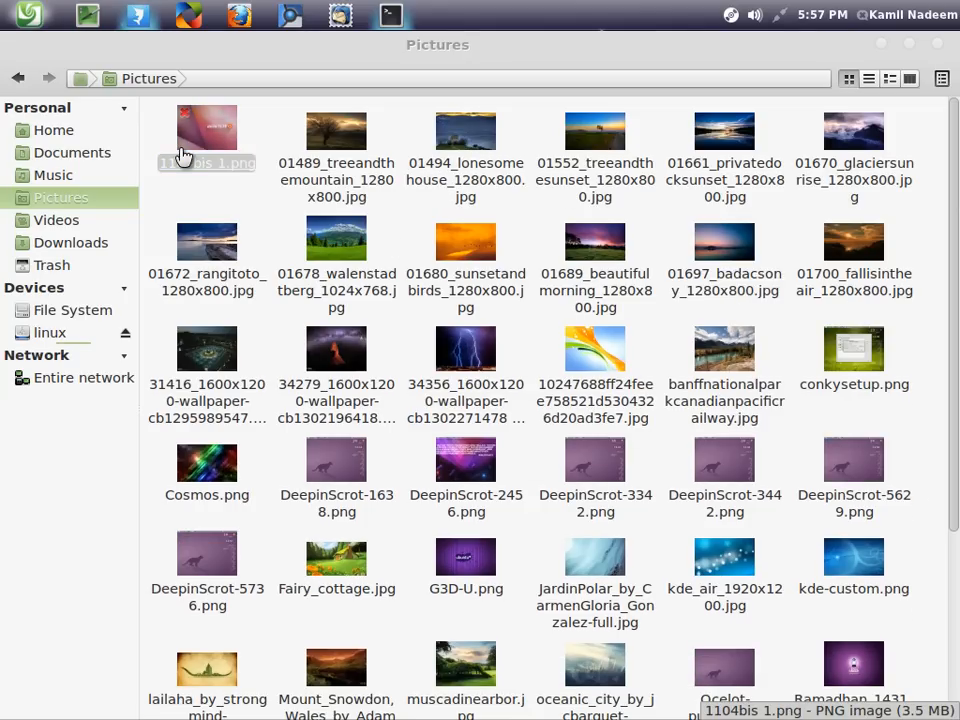
mouse_move(253, 178)
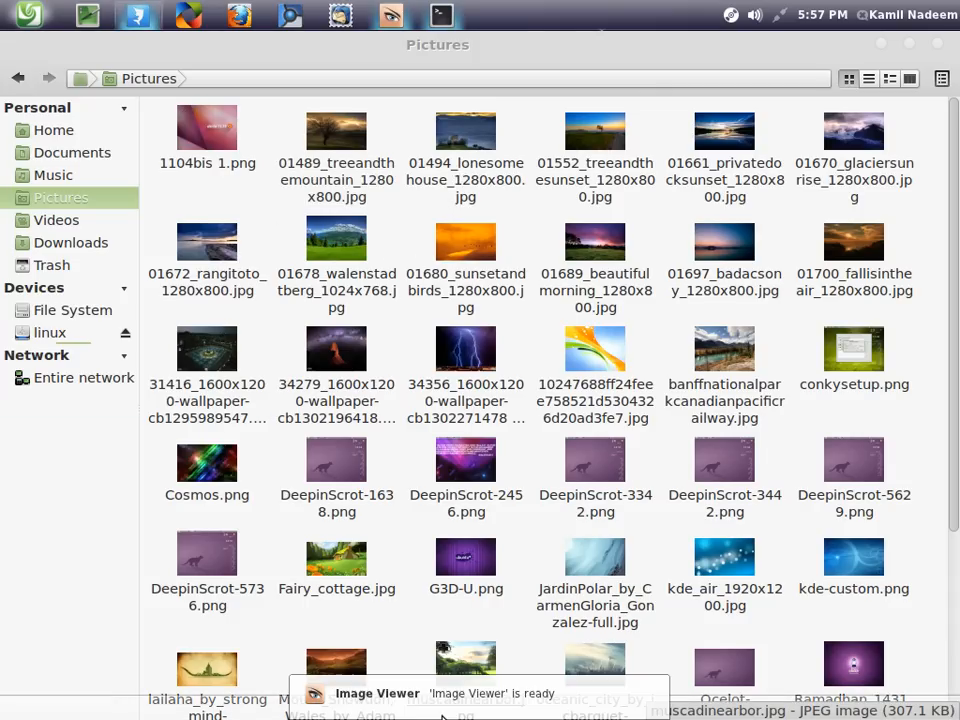
double_click(206, 127)
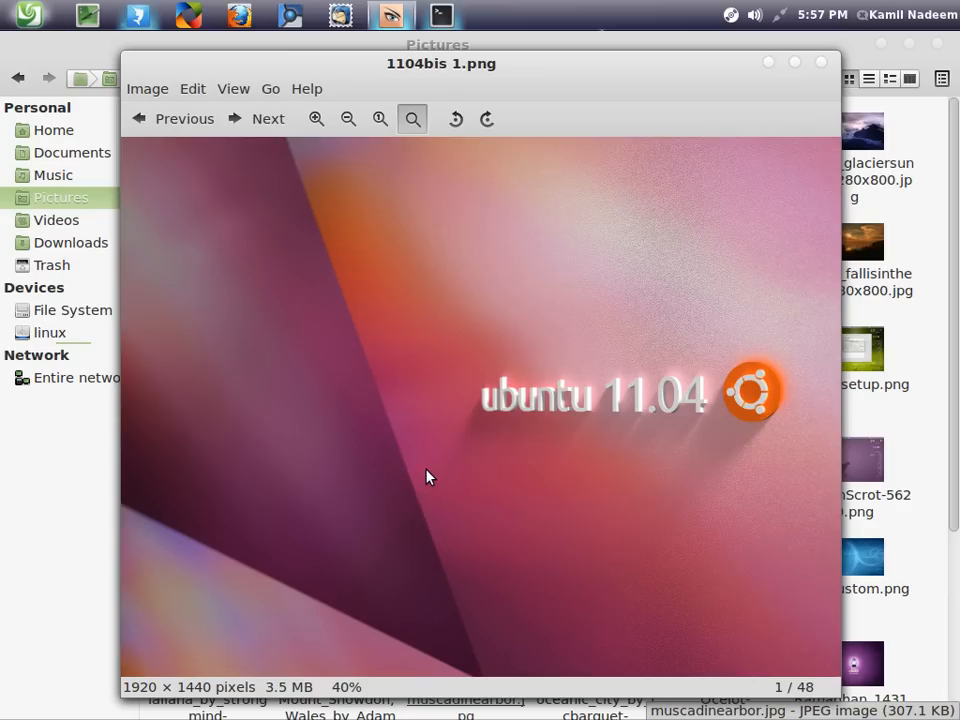
click(822, 62)
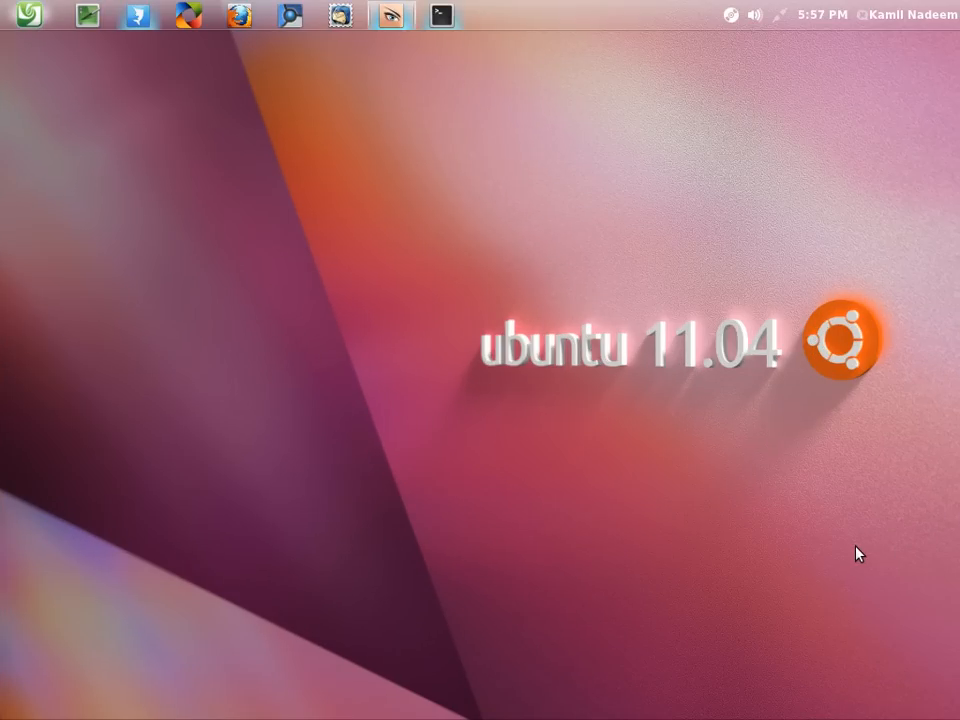
mouse_move(833, 89)
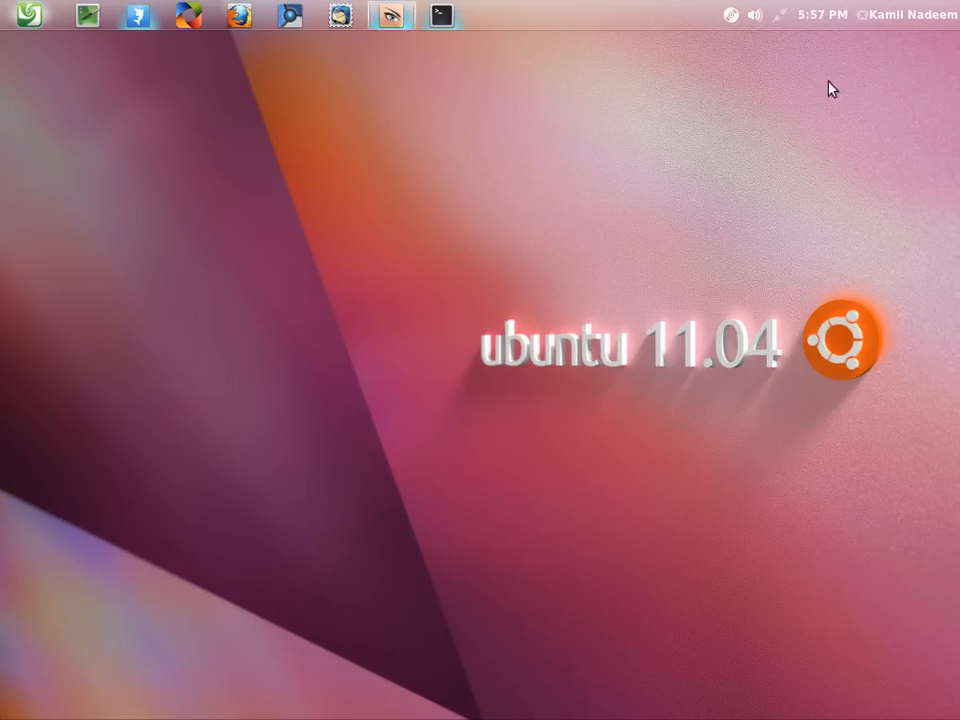
click(905, 14)
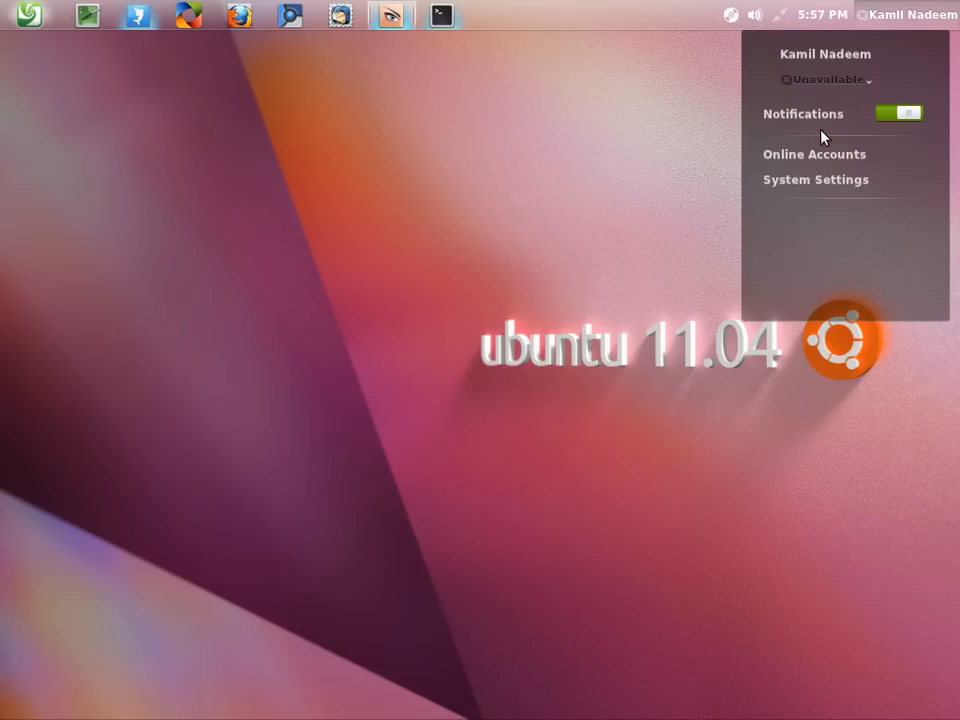
click(614, 264)
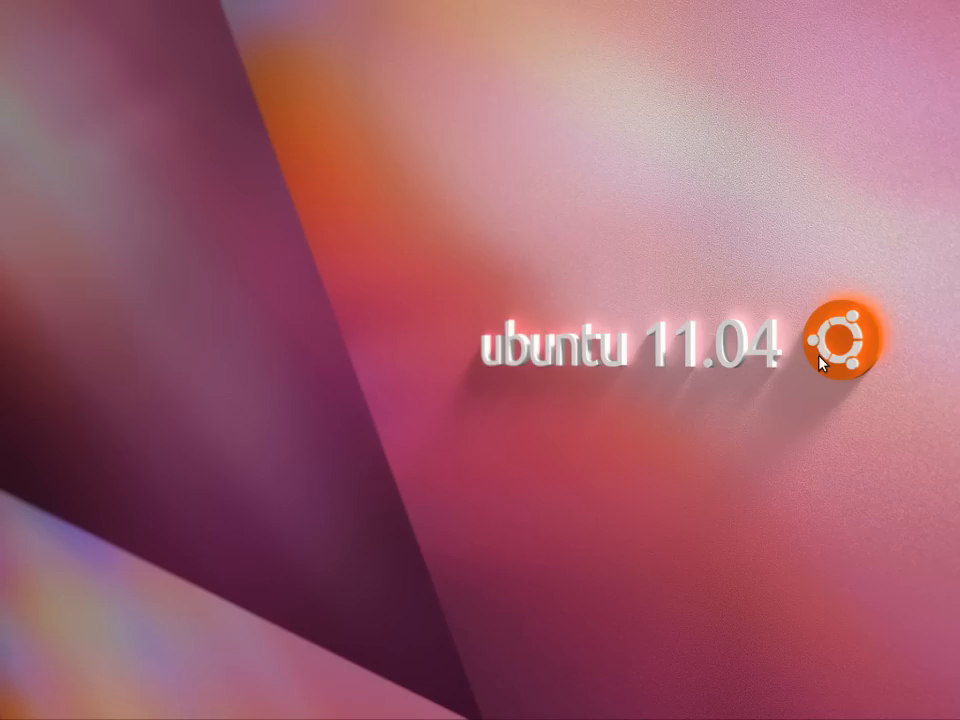
mouse_move(529, 447)
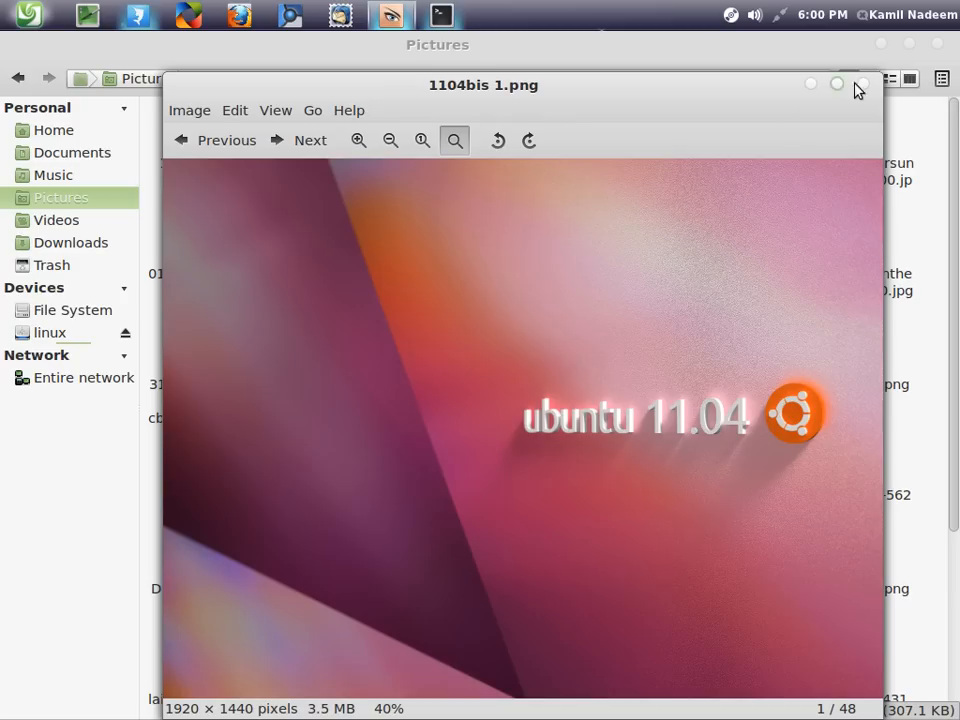
Close the Image Viewer showing 1104bis 1.png, returning to the Pictures thumbnails.
click(837, 83)
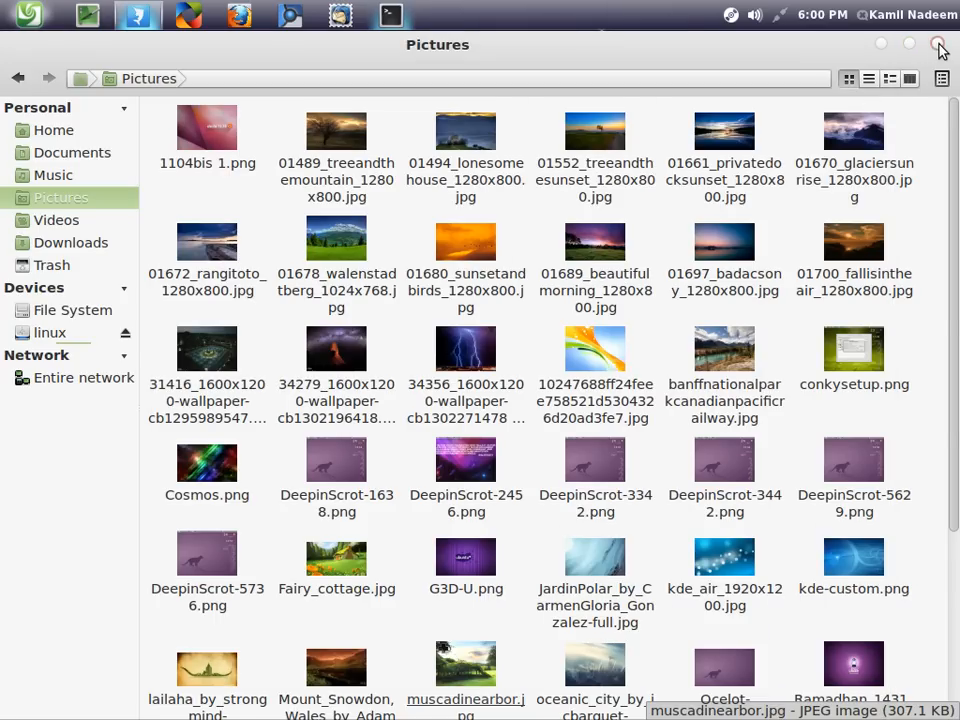